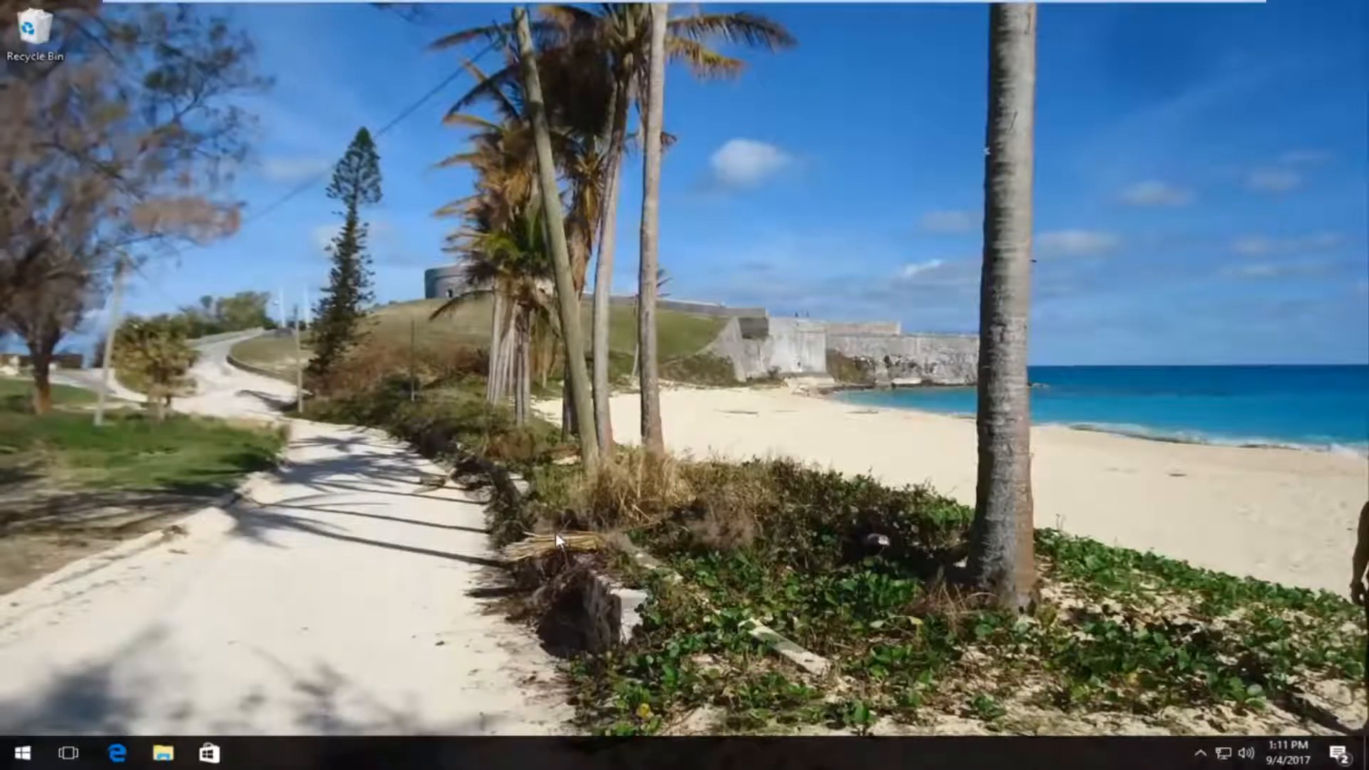
pyautogui.moveTo(427, 439)
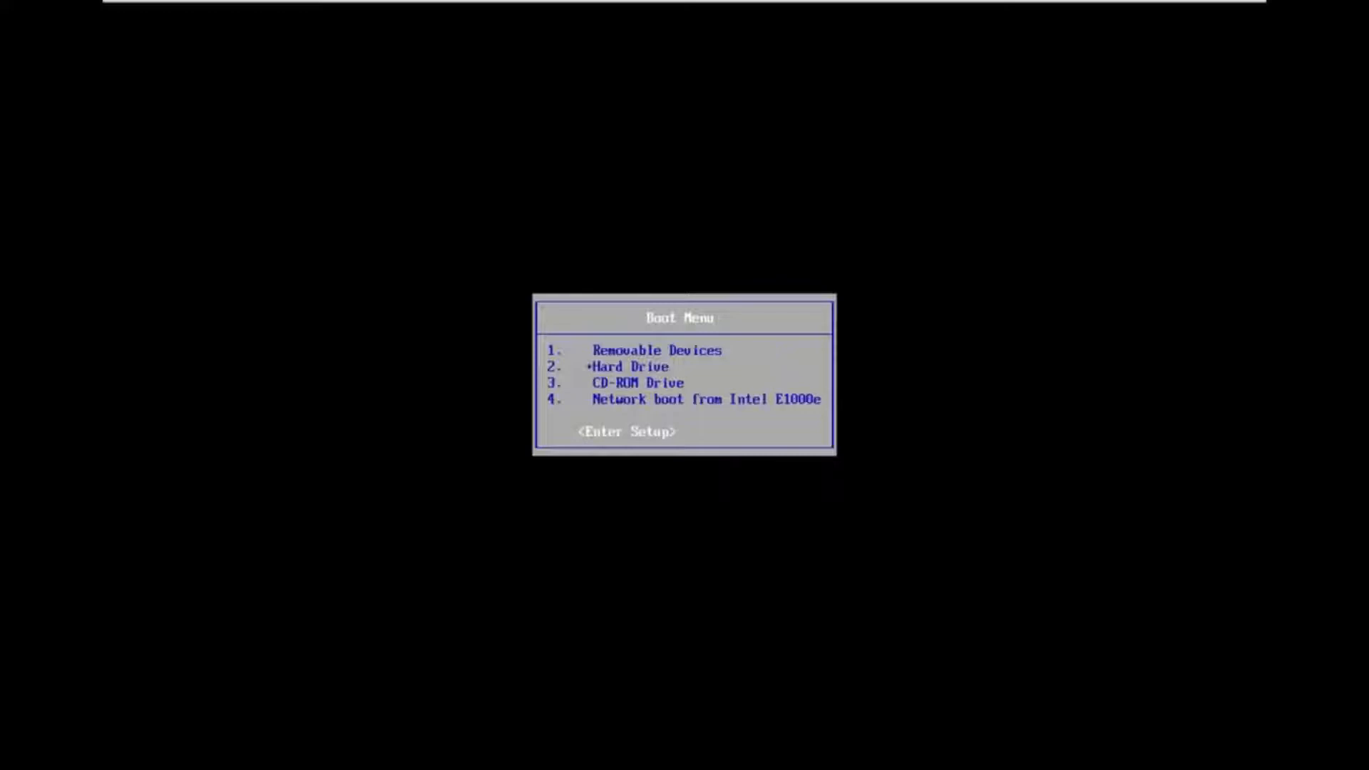
# Step: Choose Enter Setup from the boot menu to open the PhoenixBIOS Main page
pyautogui.press('enter')
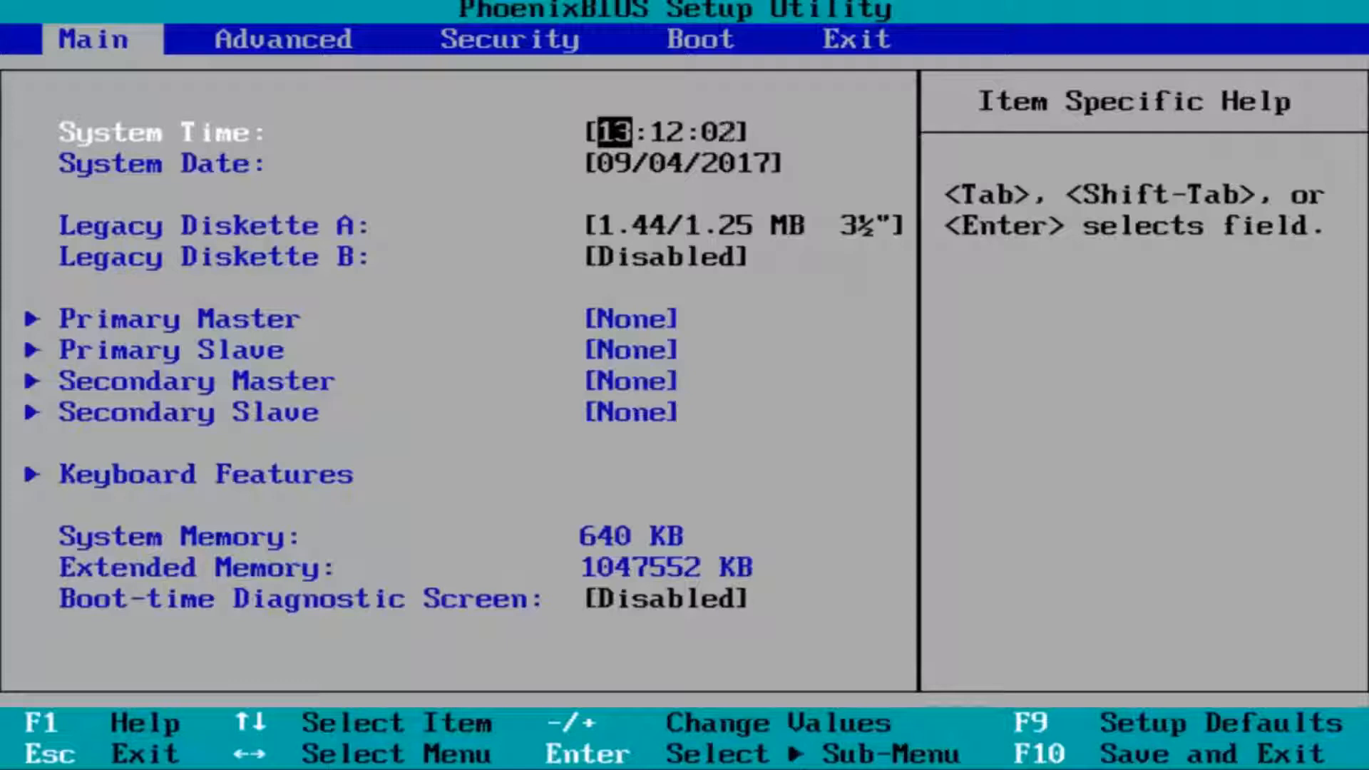
# Step: Move from the Main tab to the Advanced tab showing multiprocessor and chipset options
pyautogui.press('Right')
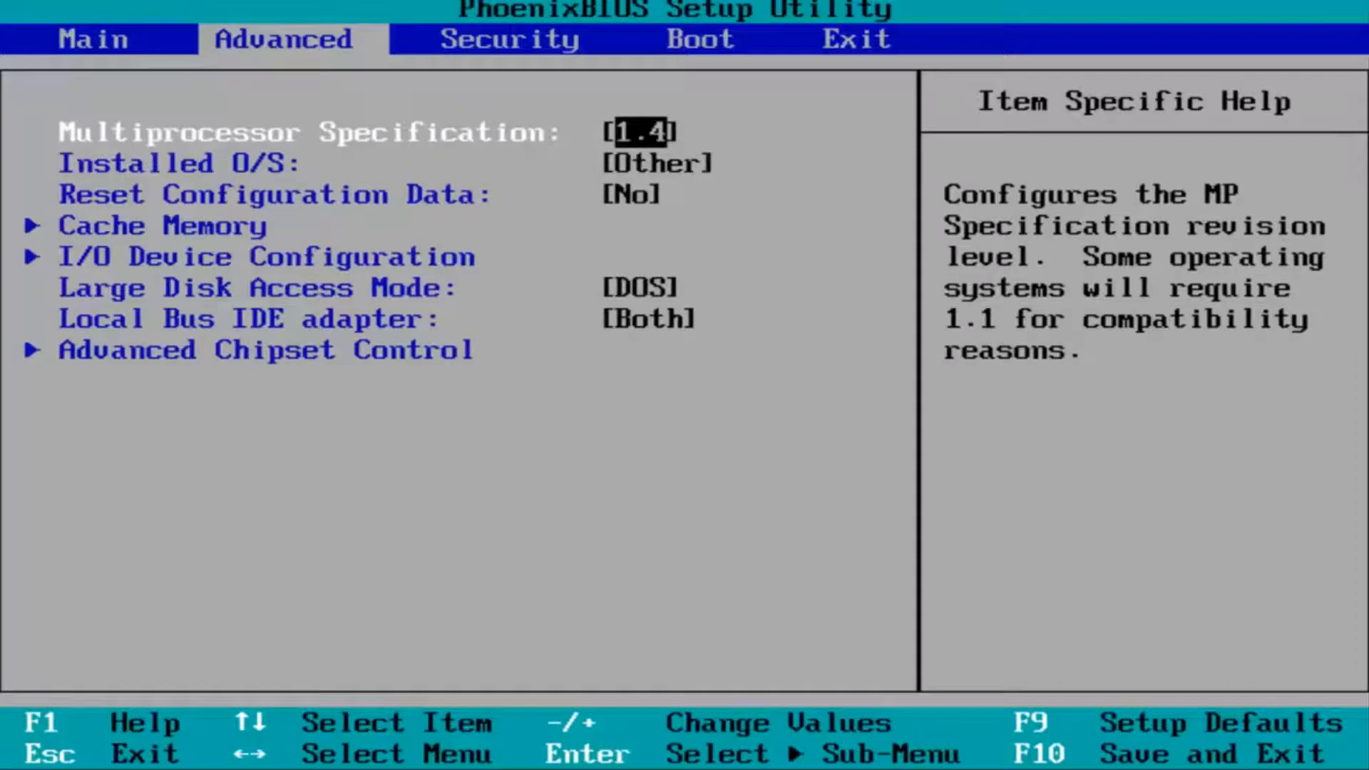
pyautogui.press('Down')
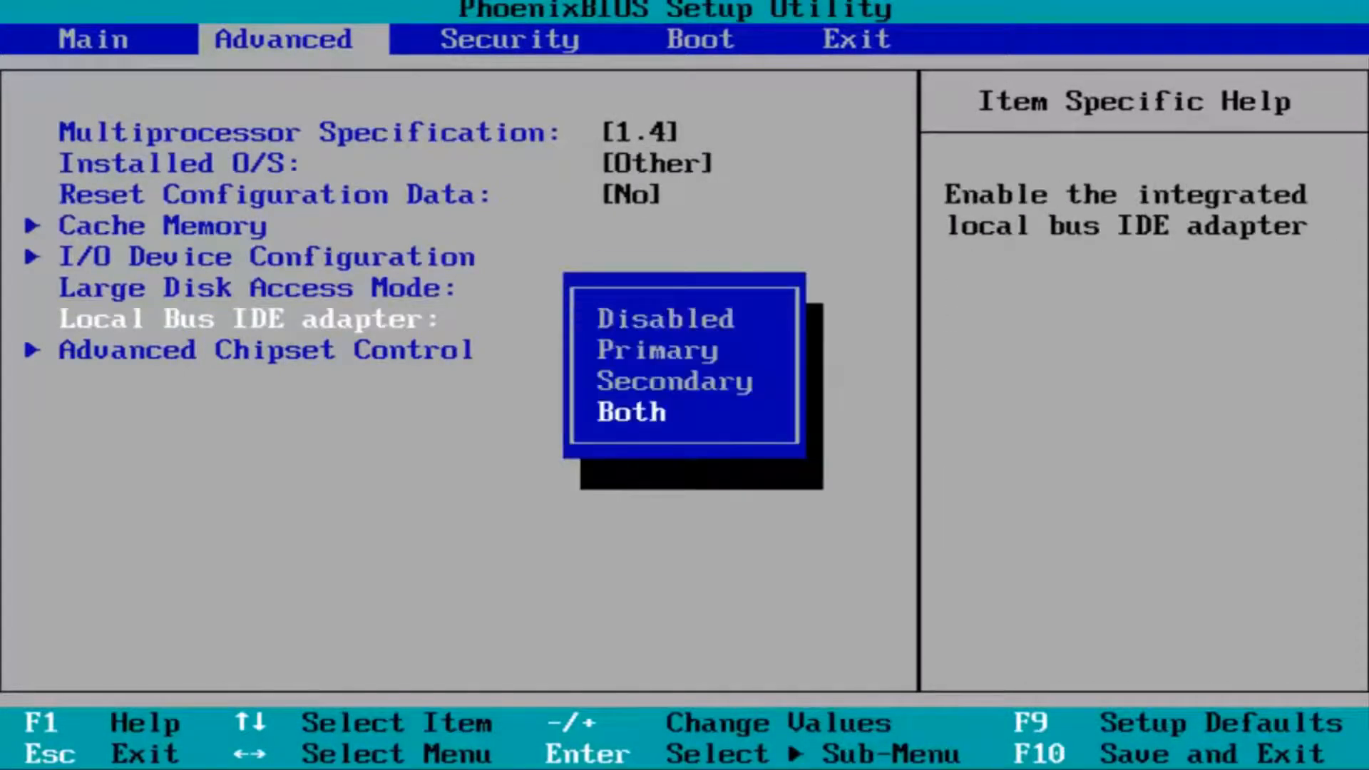
pyautogui.press('Up')
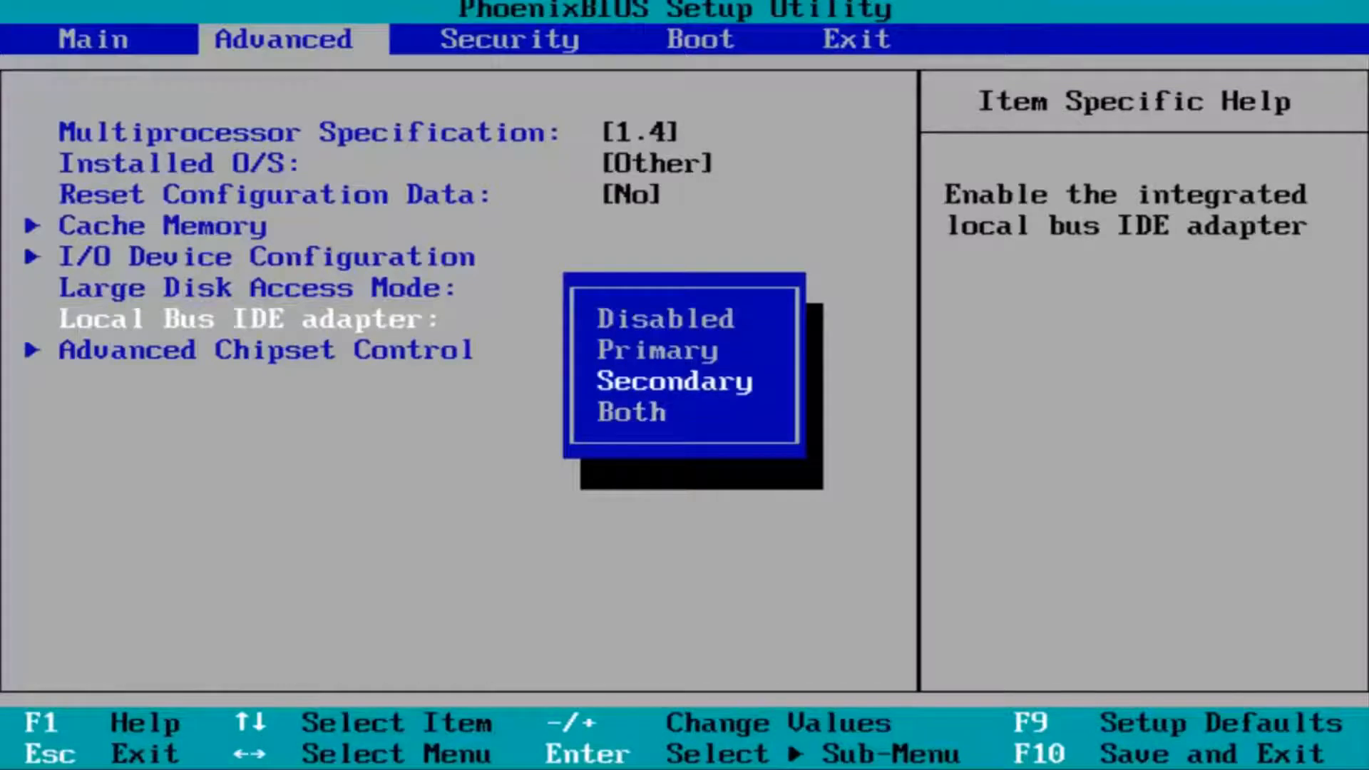
pyautogui.press('Up')
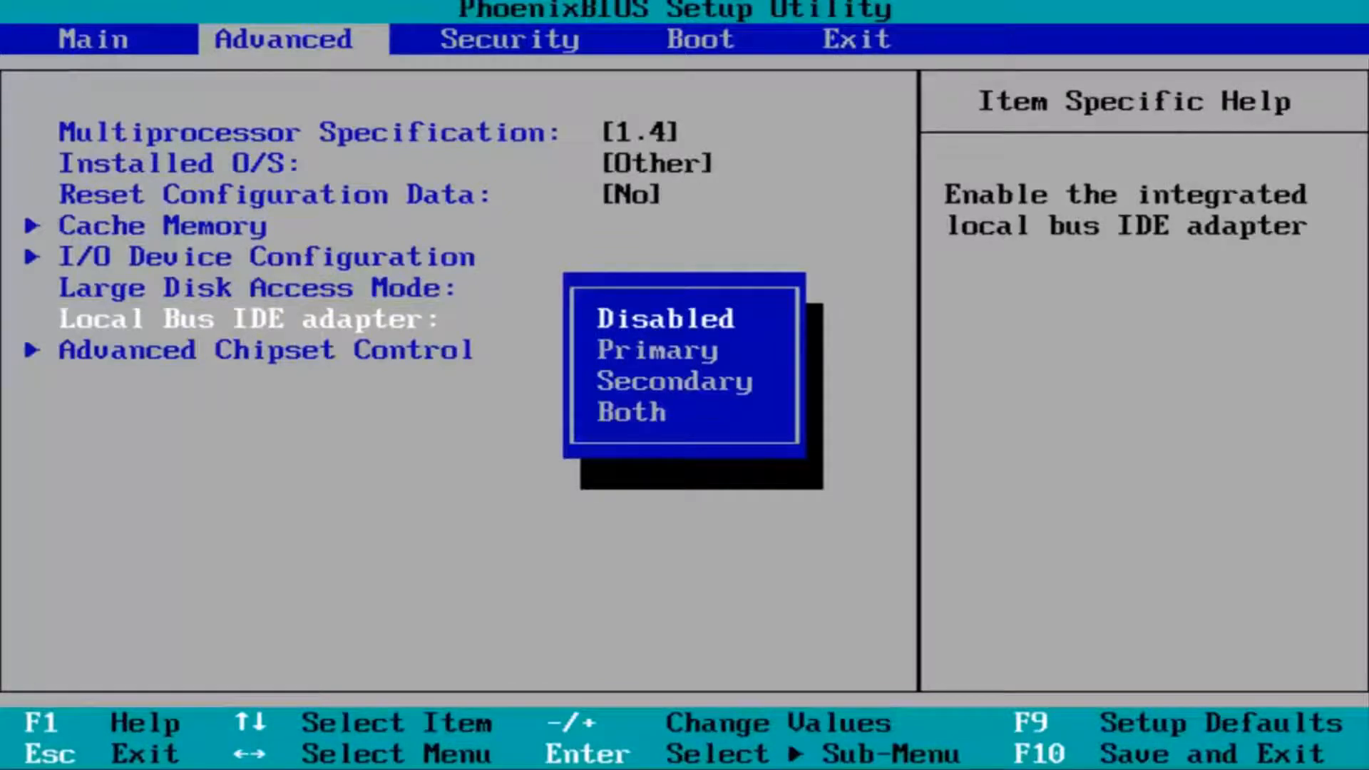
pyautogui.press('Enter')
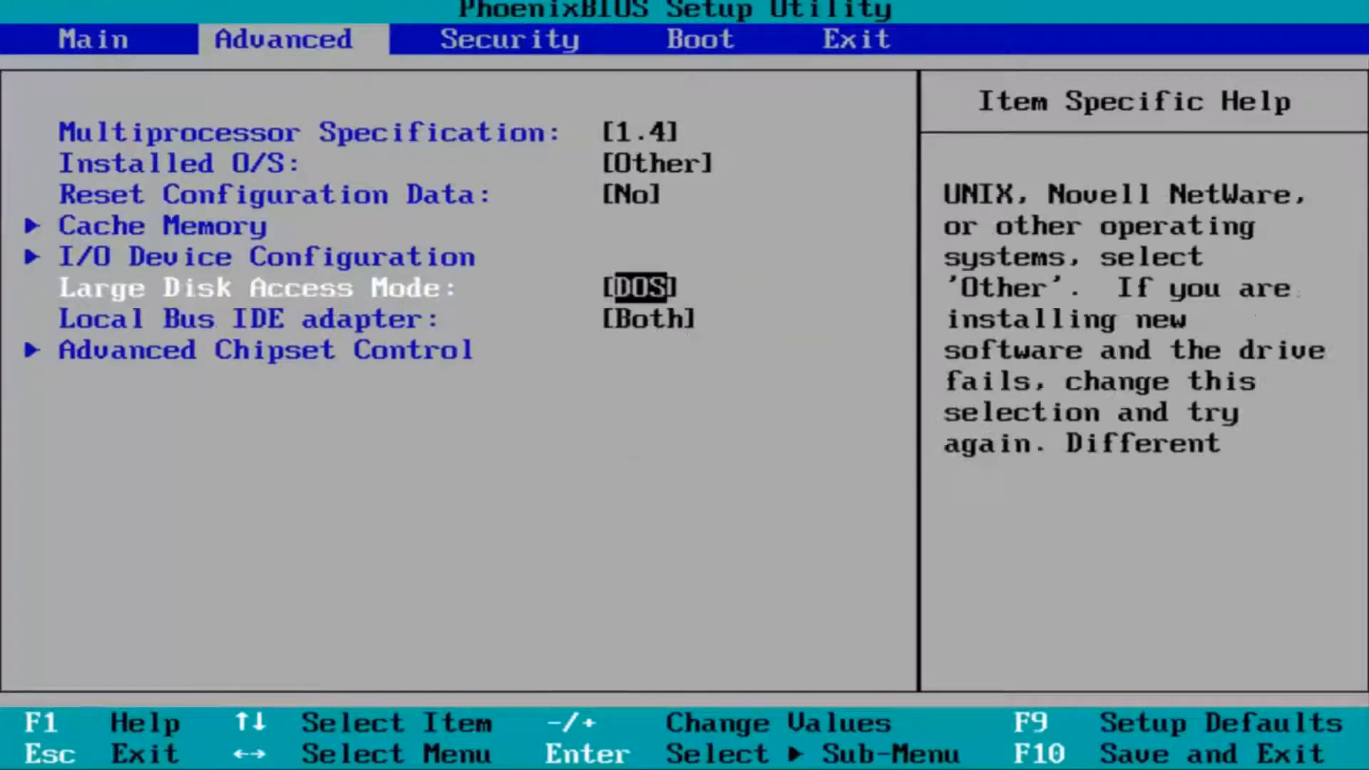
pyautogui.press('Up')
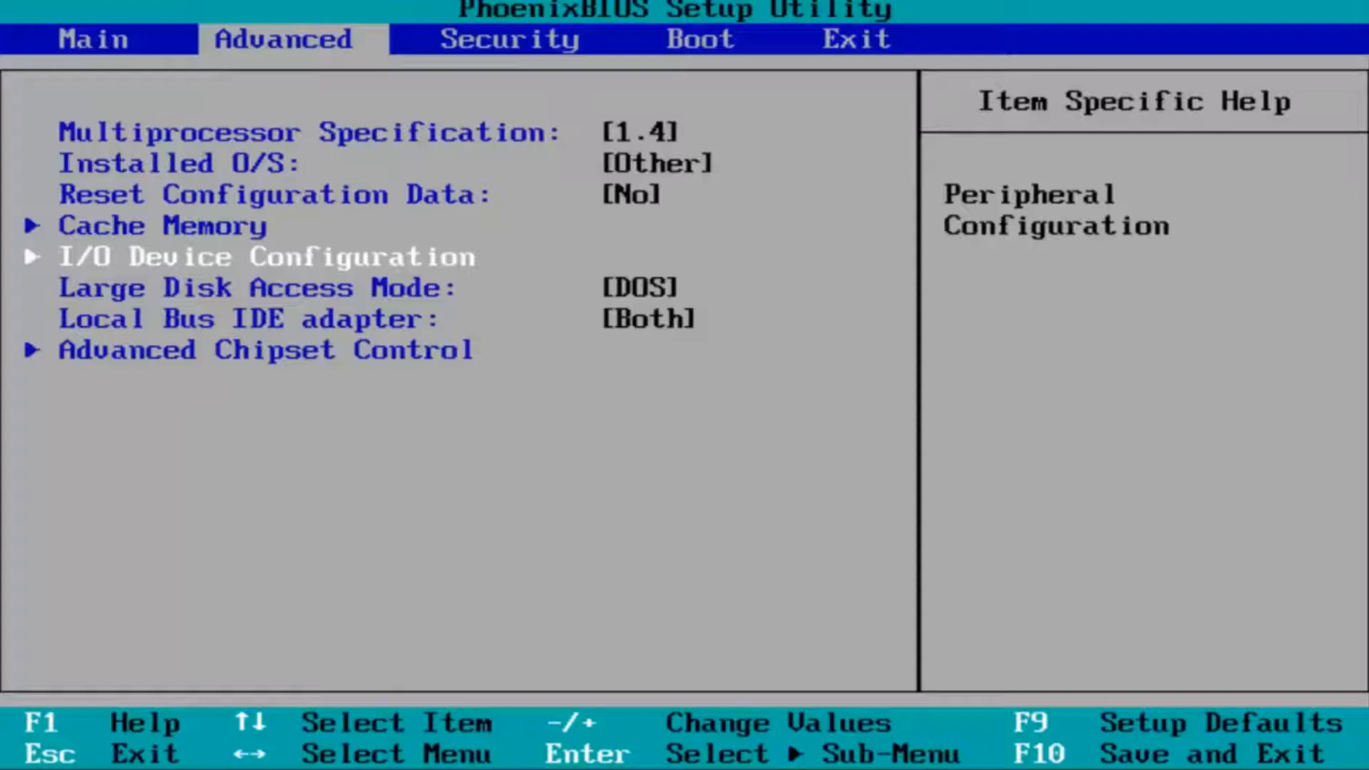
# Step: Save the BIOS changes and exit with F10, confirming Yes so Windows 10 boots
pyautogui.press('F10')
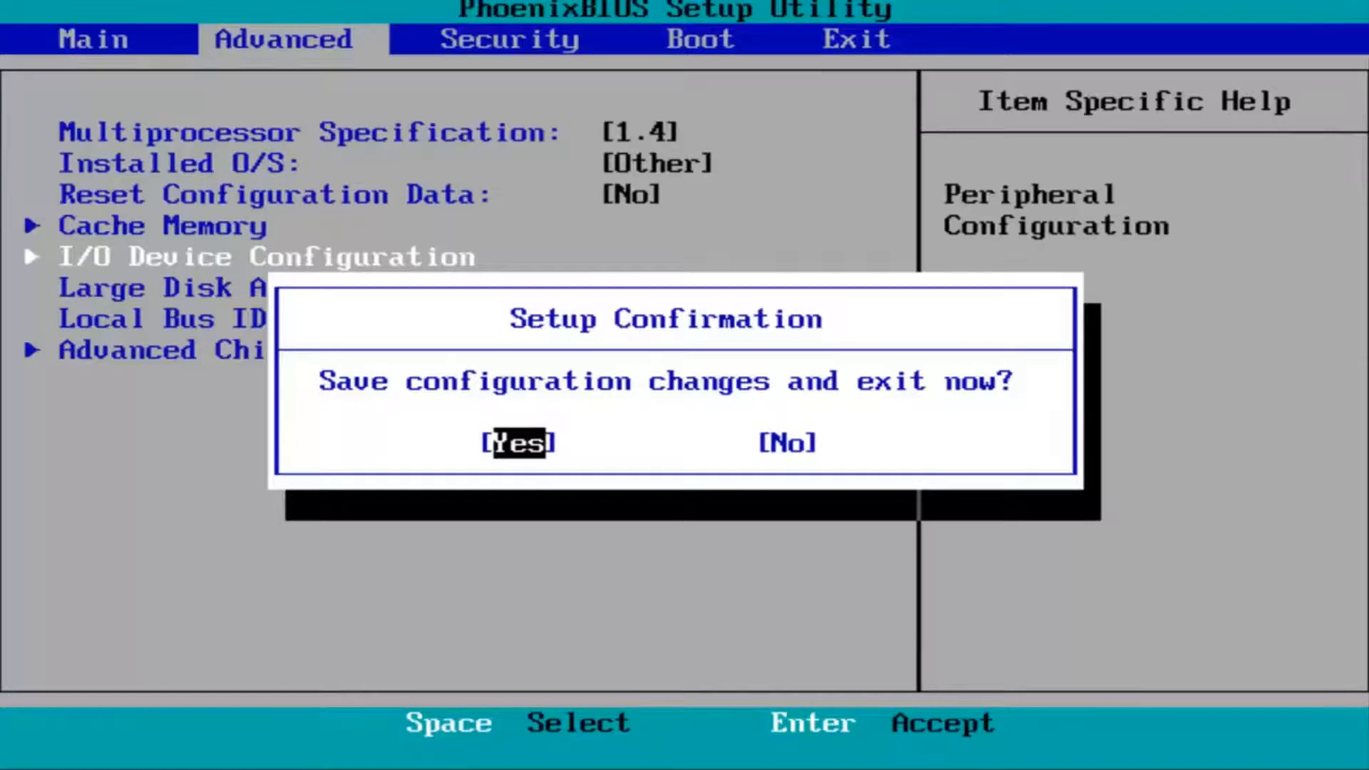
pyautogui.press('Return')
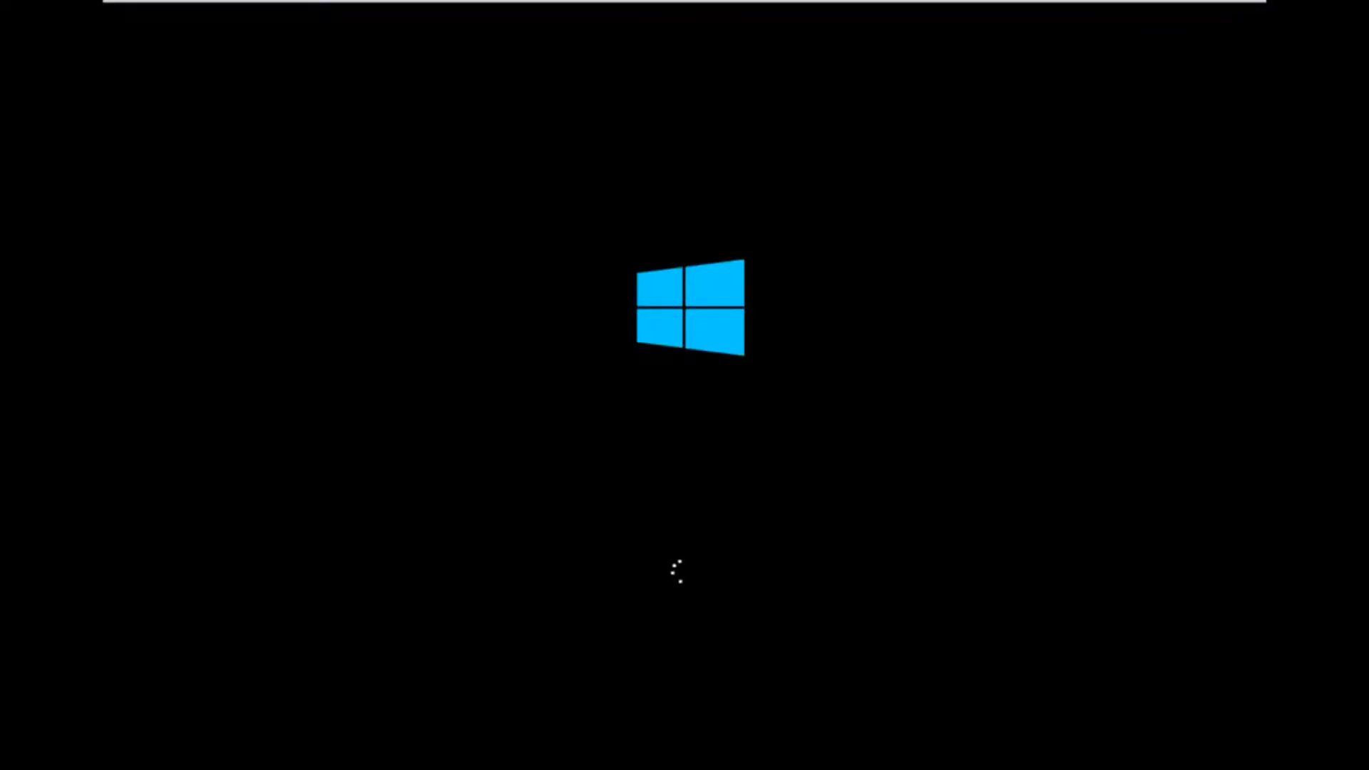